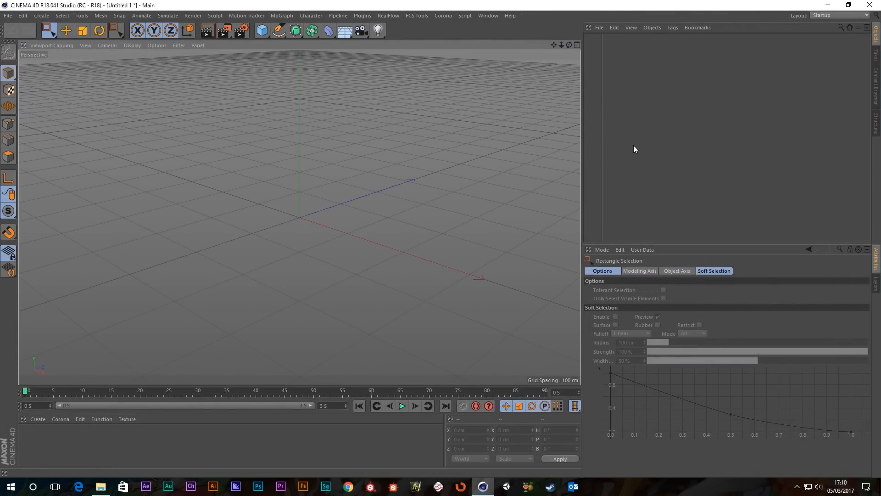
mouse_move(290, 215)
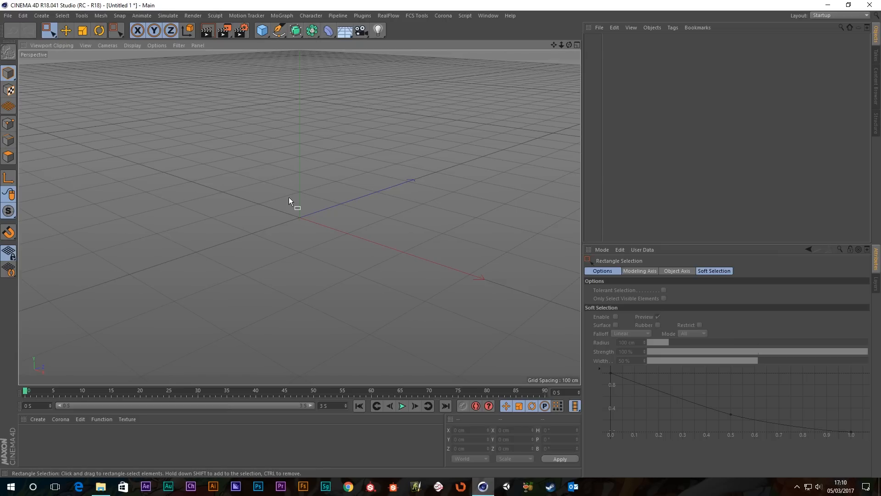
mouse_move(263, 50)
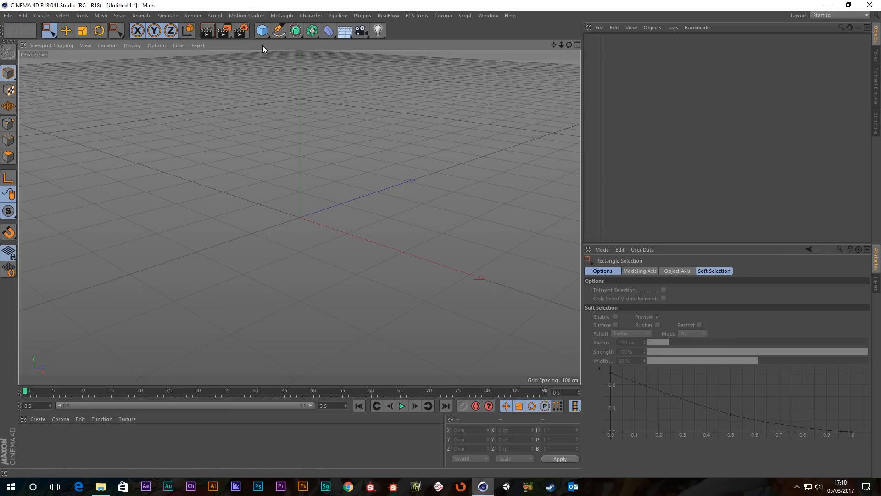
Step: Add a default 200 cm Cube primitive at the scene origin
left_click(262, 30)
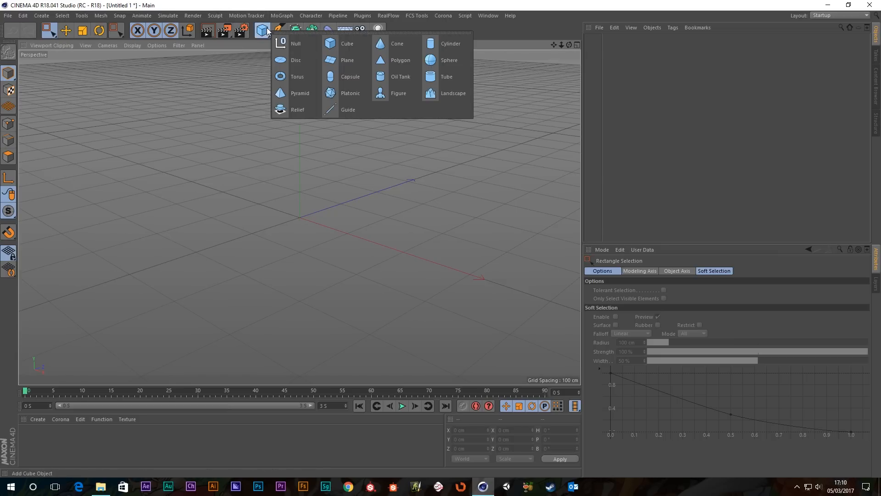
left_click(347, 43)
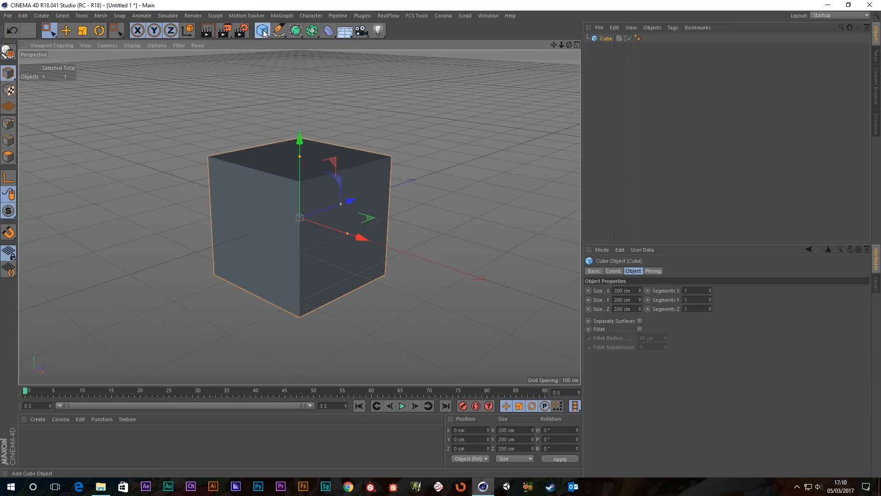
mouse_move(262, 30)
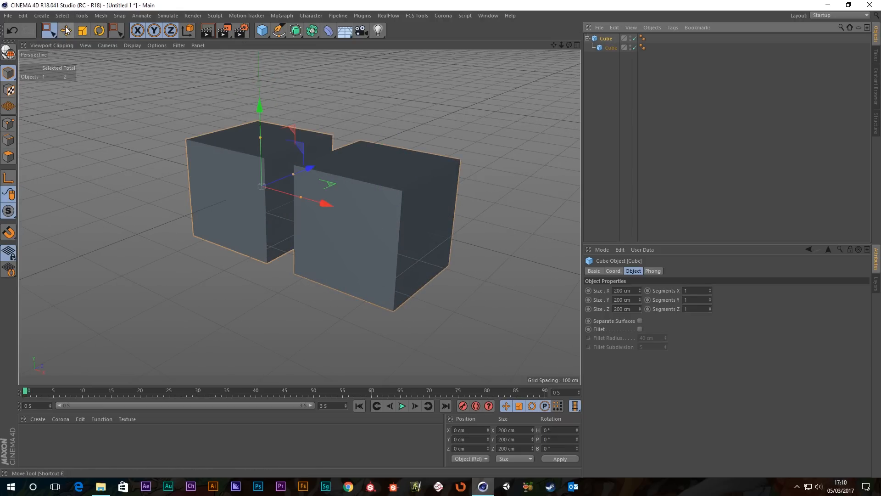
Step: Activate the Move tool and drag upward in the viewport near the cubes
left_click(66, 30)
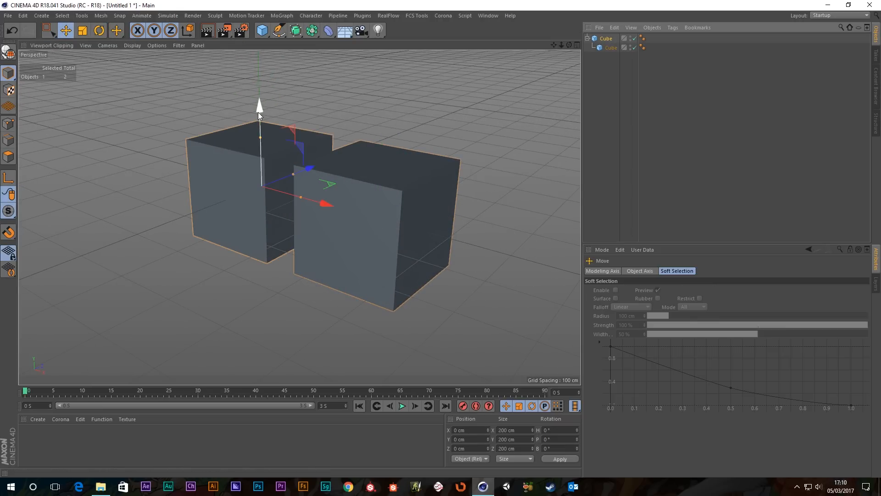
left_click_drag(258, 112, 259, 90)
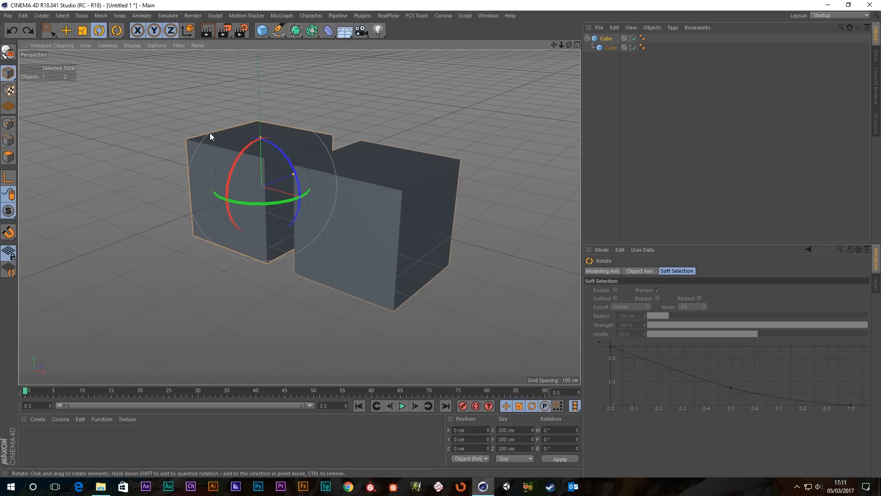
mouse_move(219, 160)
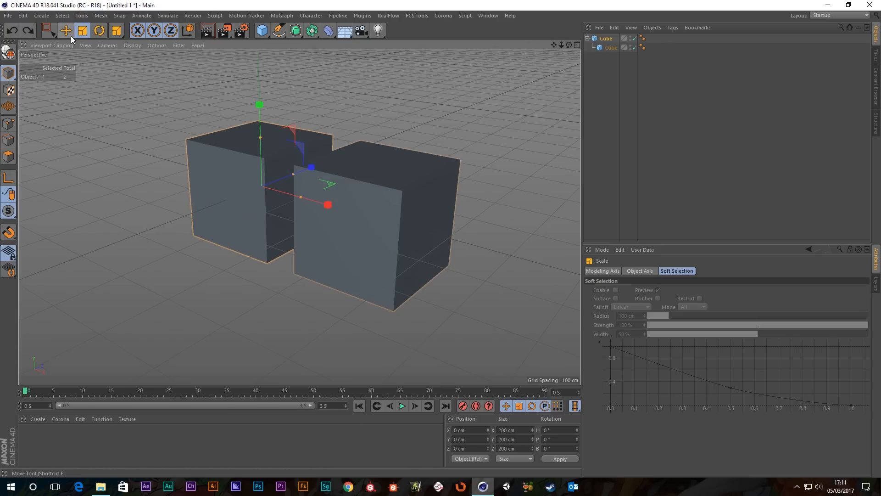
Step: With 7 held, move the parent cube alone about 47 cm left and 31 cm up
left_click(66, 30)
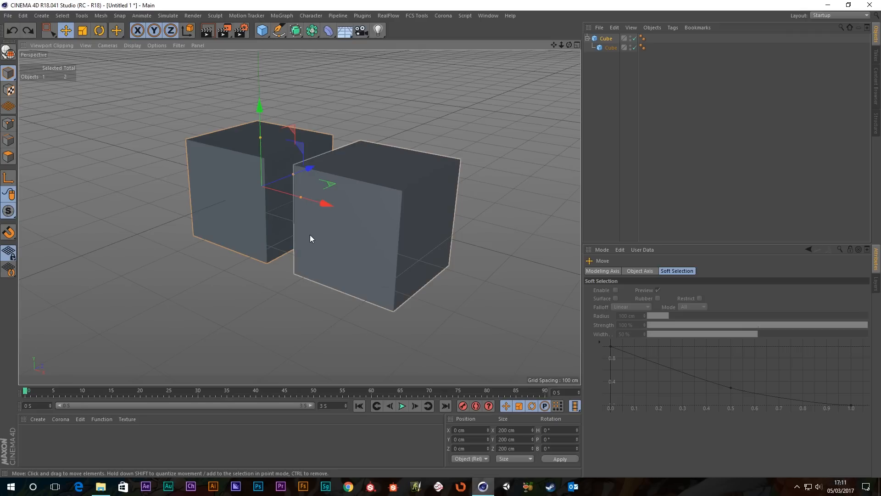
mouse_move(300, 219)
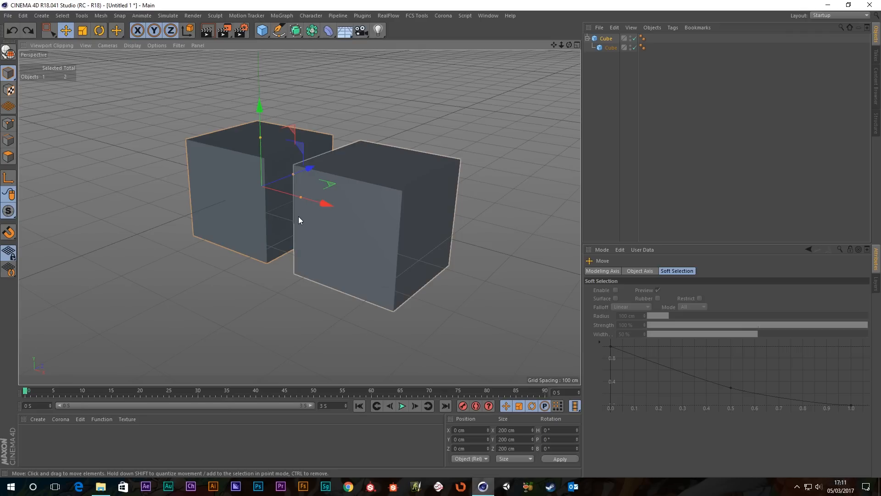
mouse_move(315, 223)
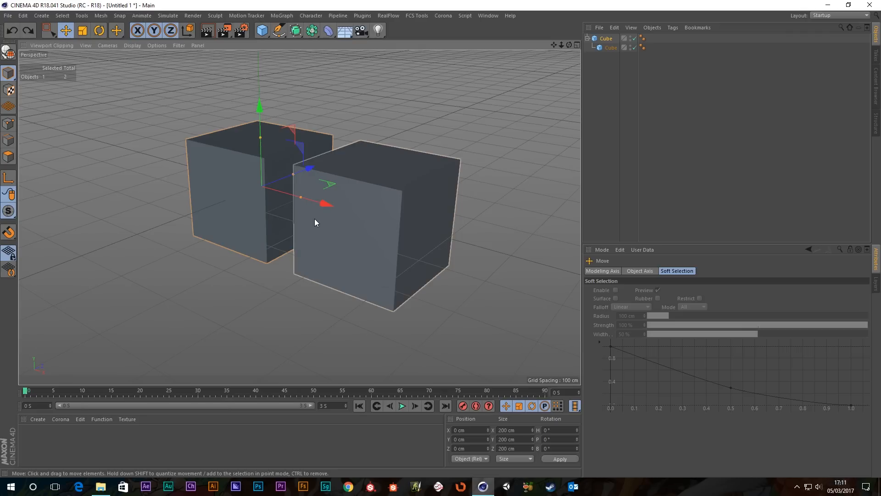
left_click_drag(258, 106, 258, 118)
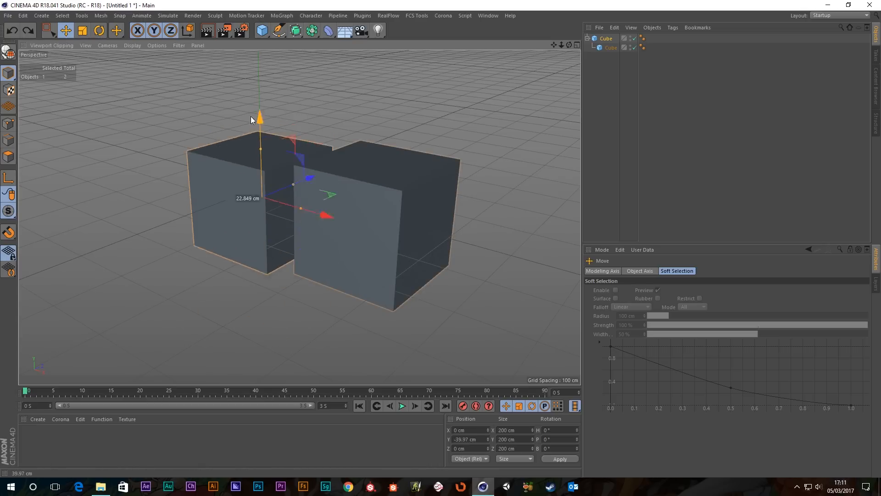
left_click_drag(258, 118, 258, 56)
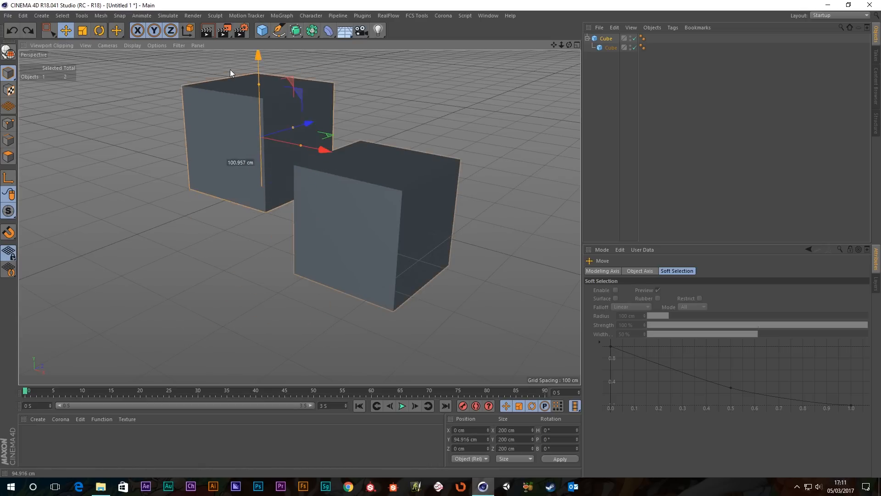
left_click_drag(258, 73, 257, 58)
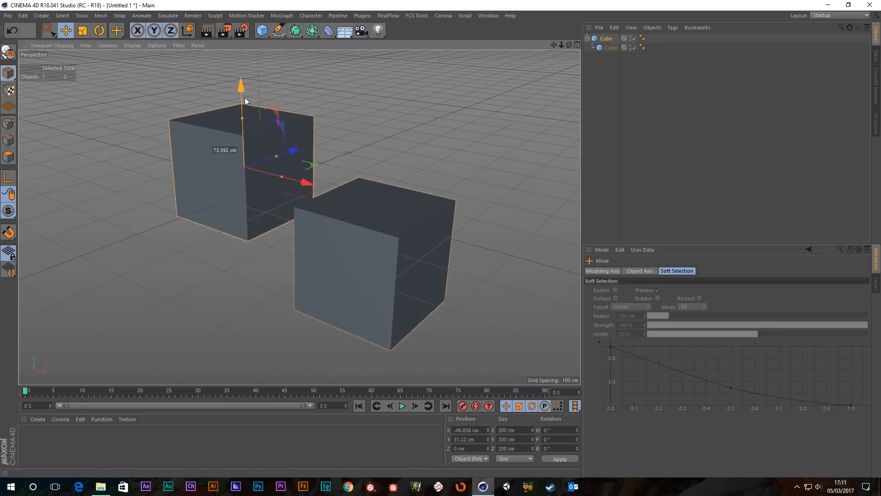
Step: Raise the parent cube to about 61 cm up, the child cube following along
left_click_drag(241, 84, 241, 87)
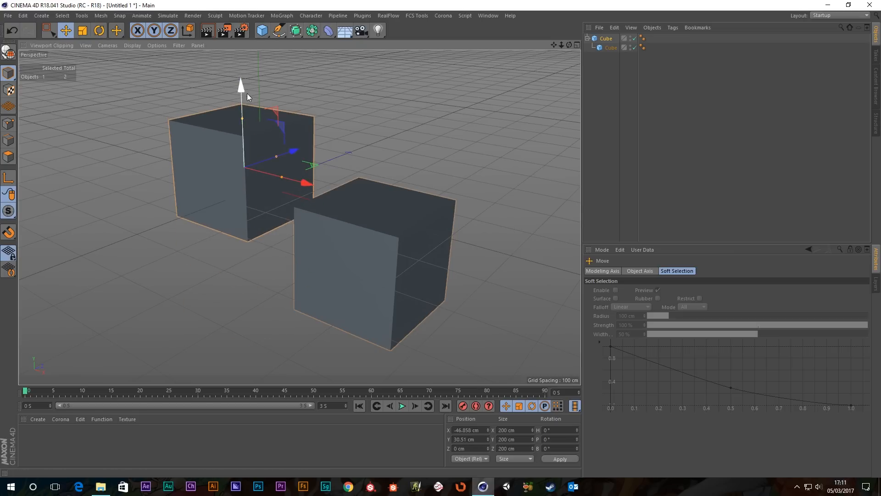
left_click_drag(240, 90, 240, 72)
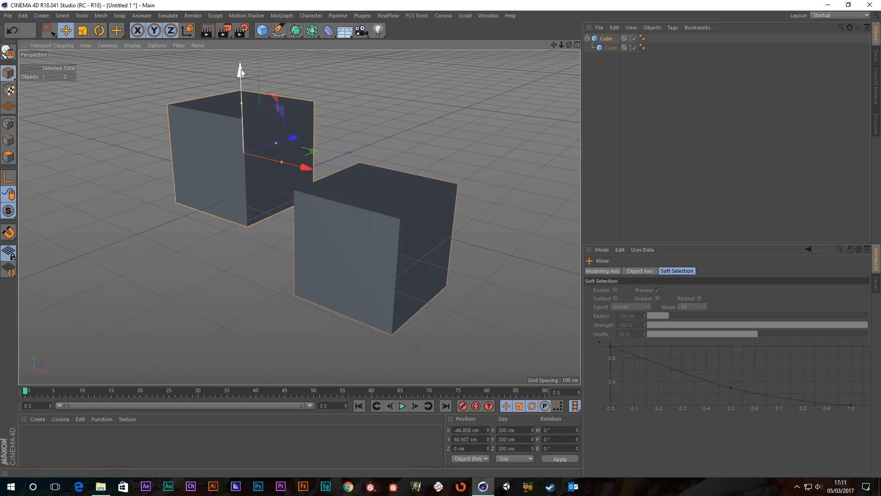